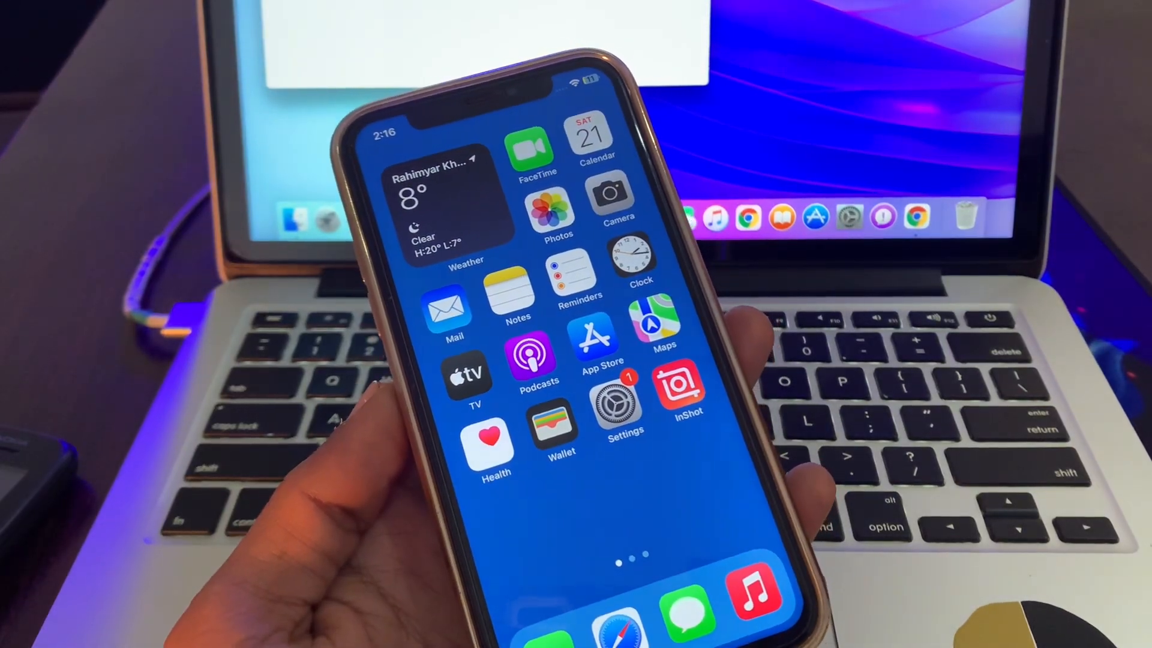
left_click(625, 403)
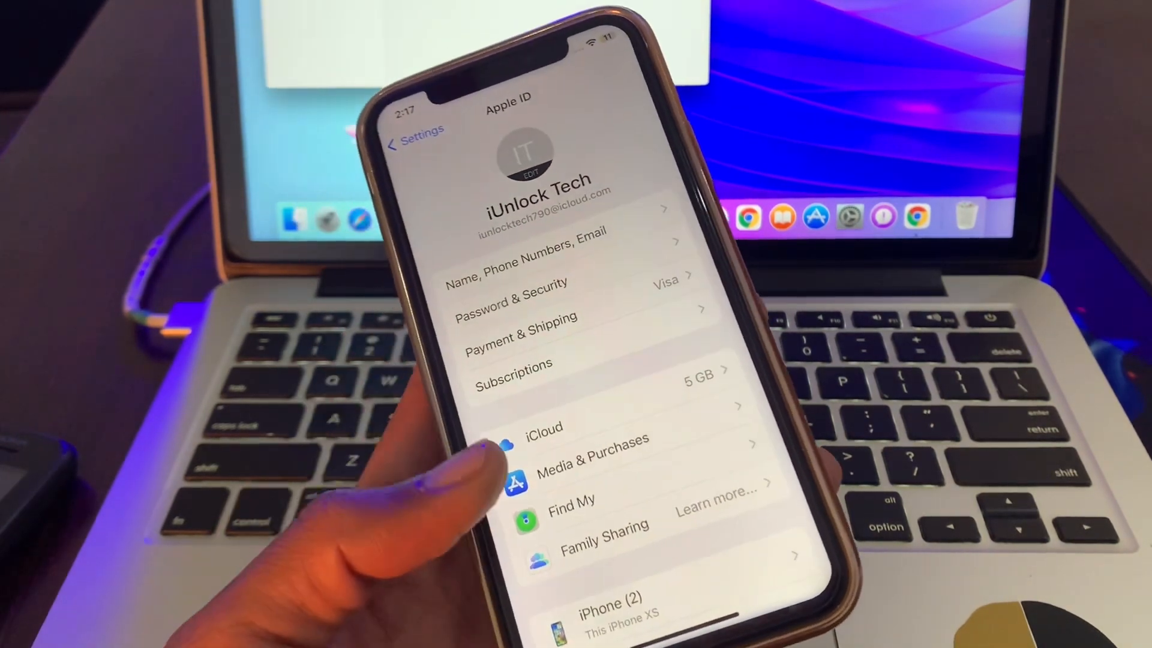
scroll("down", 3)
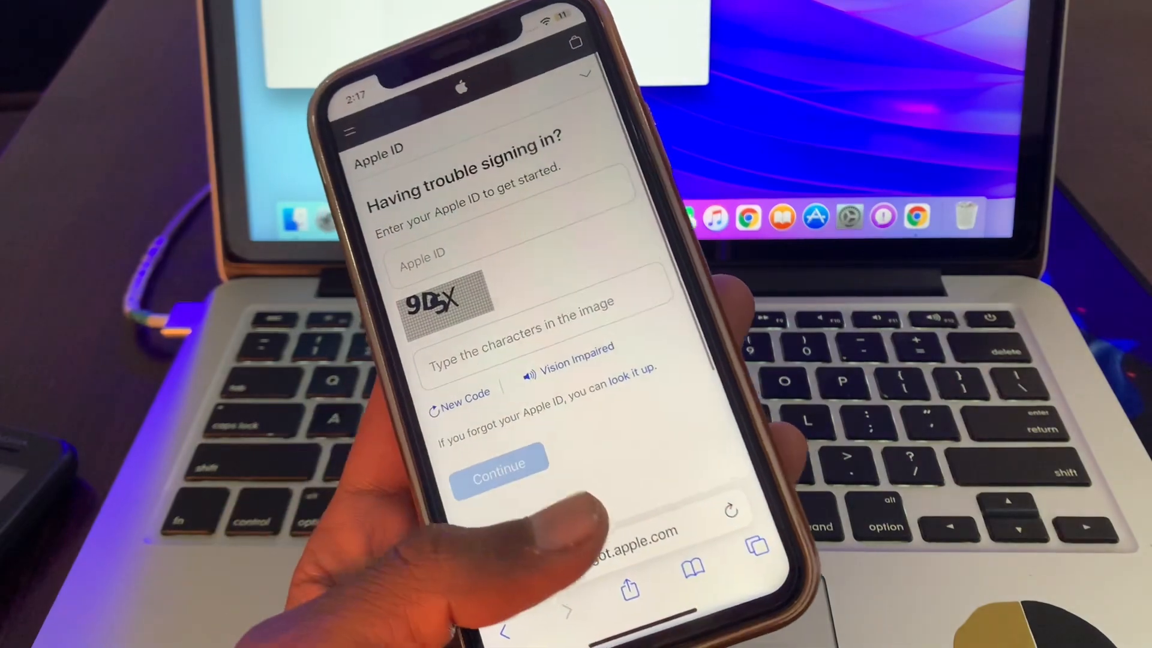
Enter the iCloud Apple ID and image code 9DSX, then continue the recovery request
left_click(521, 359)
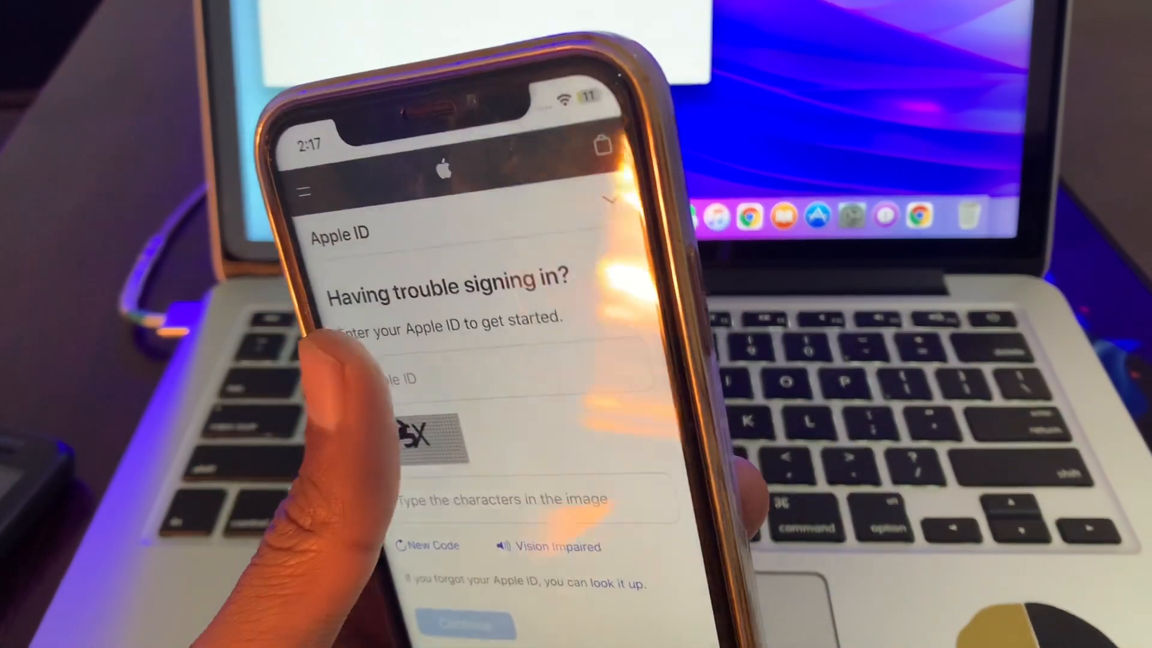
left_click(499, 378)
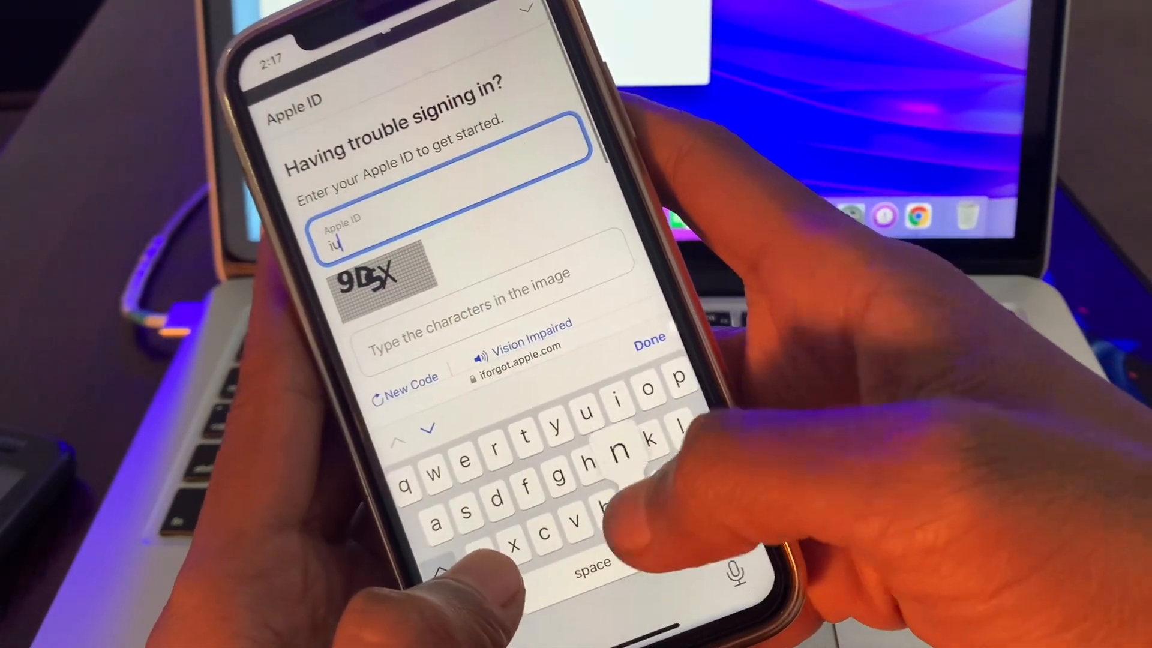
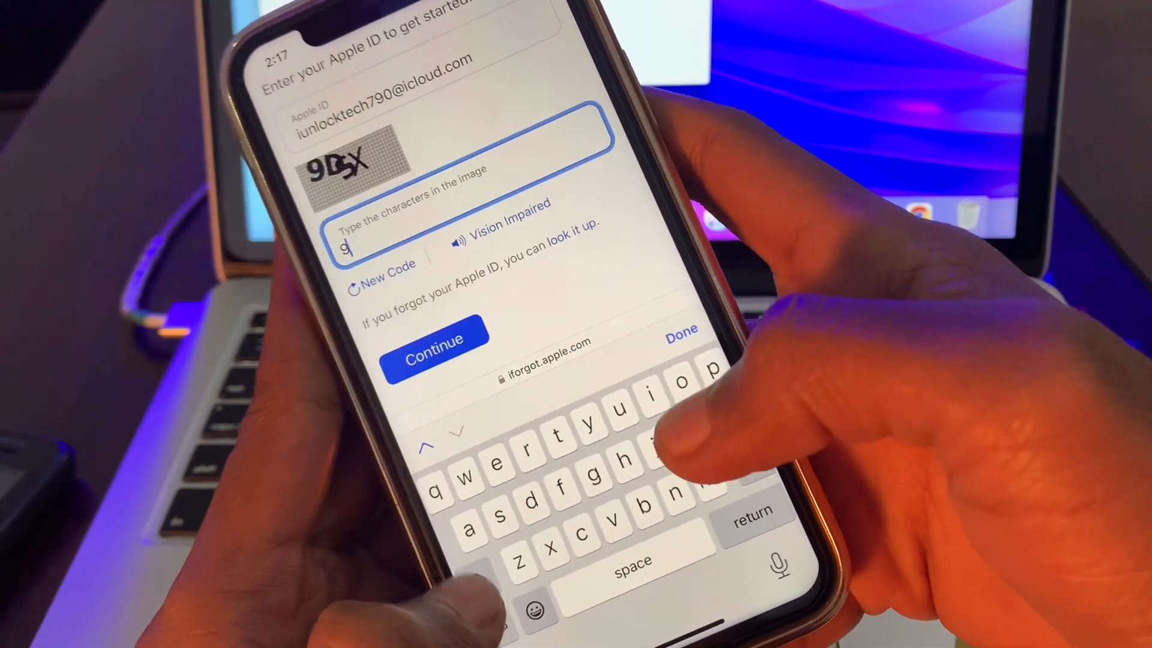
type("D")
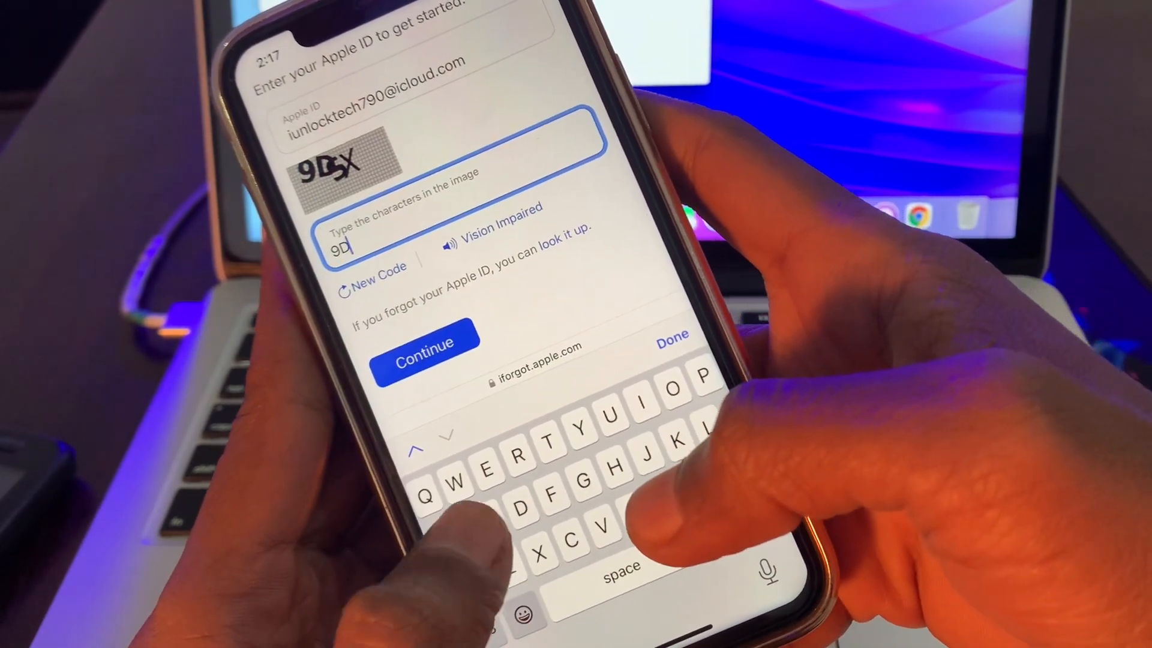
type("SX")
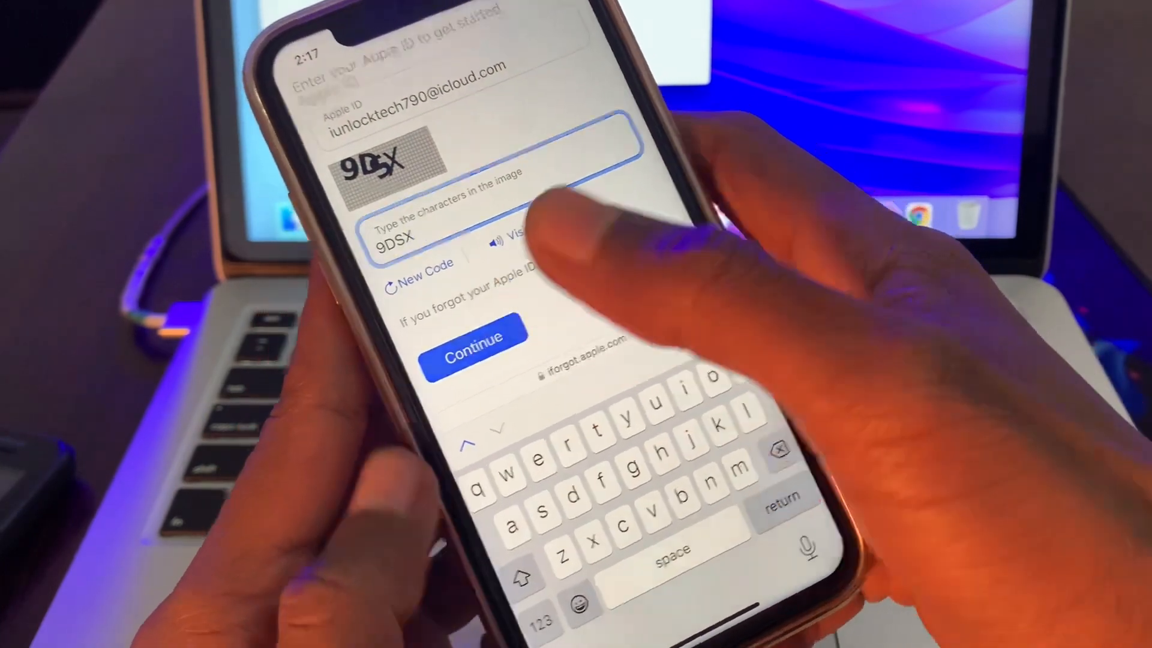
left_click(473, 336)
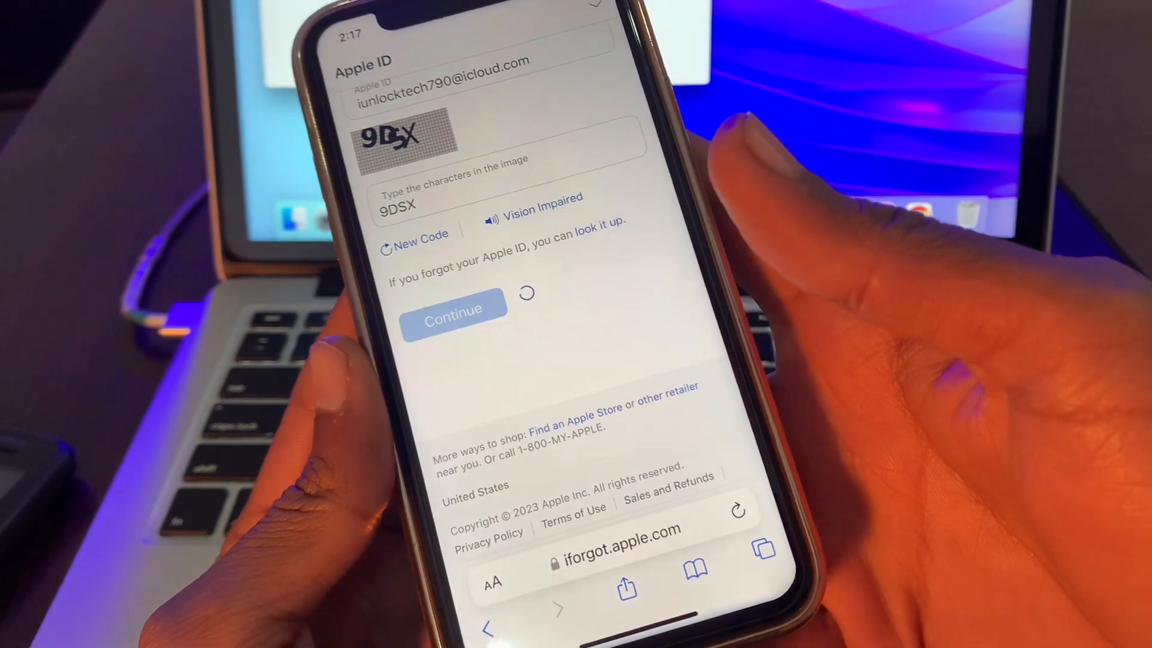
Enter a trusted phone number and continue so the iPhone shows the Reset Password prompt
left_click(454, 308)
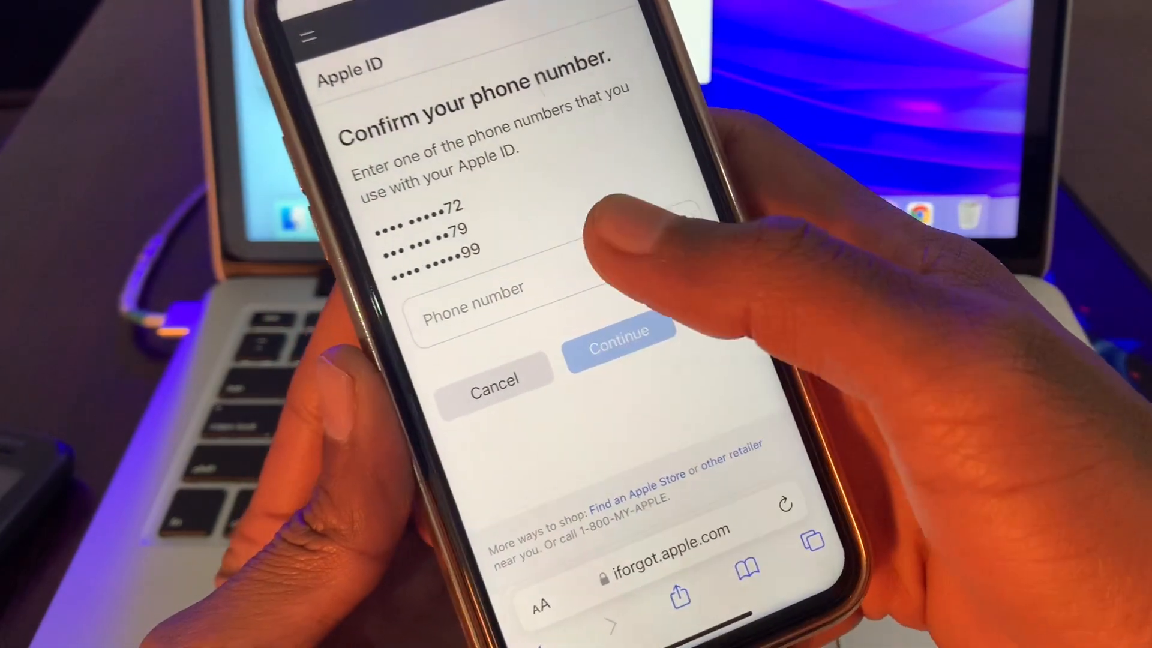
left_click(515, 316)
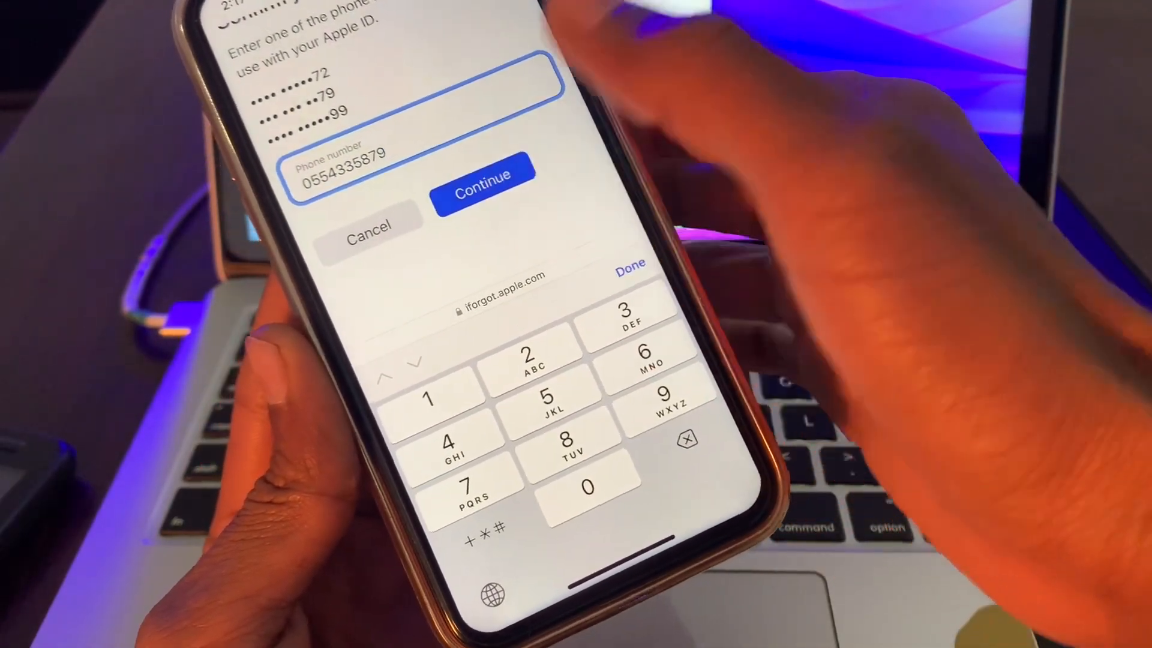
left_click(483, 173)
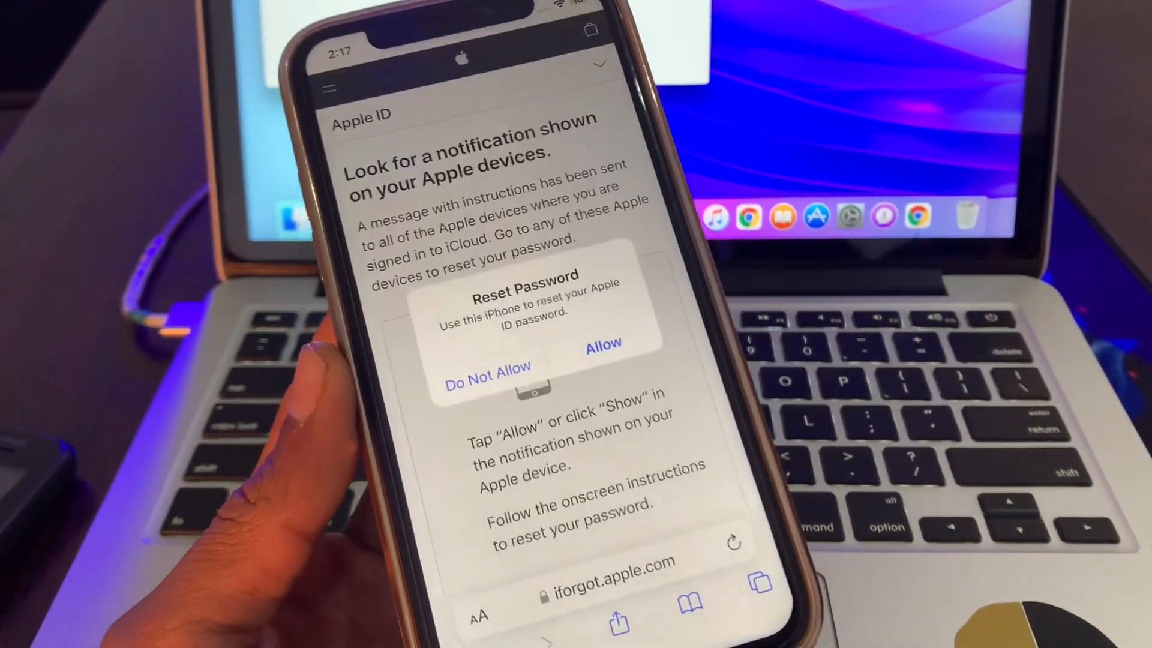